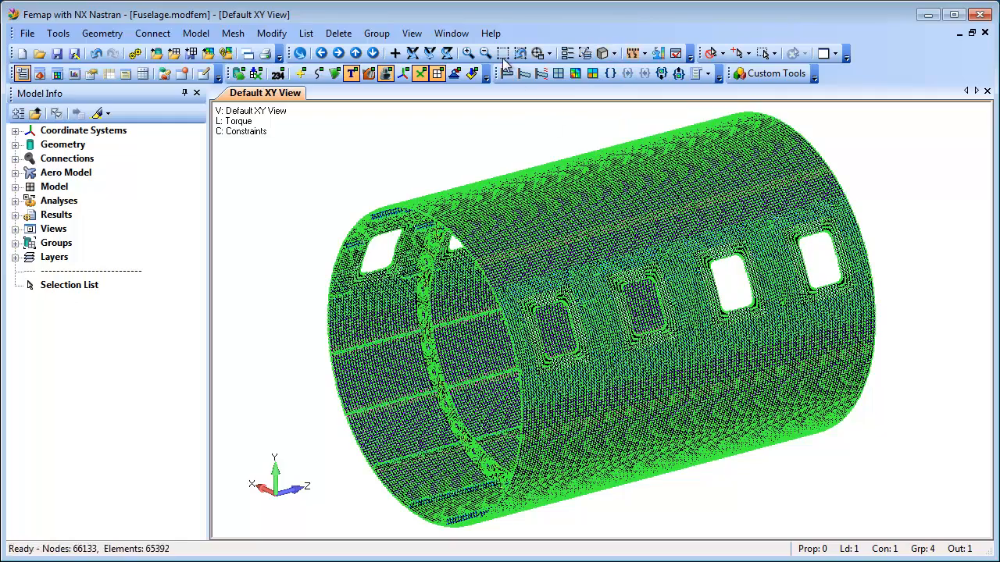
- Edge-split the fuselage shell mesh between the picked From and To nodes, reaching 65792 elements
left_click(500, 53)
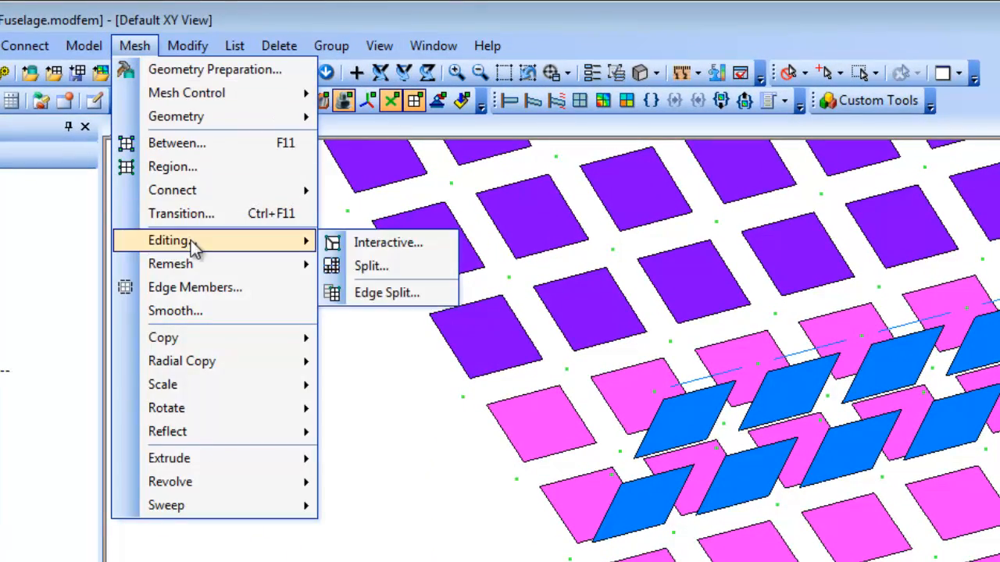
left_click(386, 294)
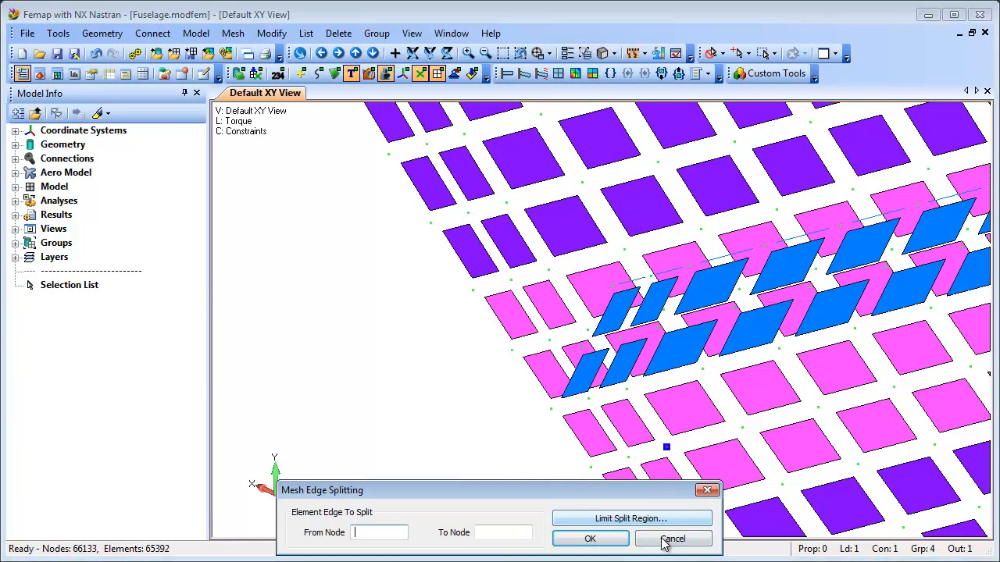
left_click(674, 537)
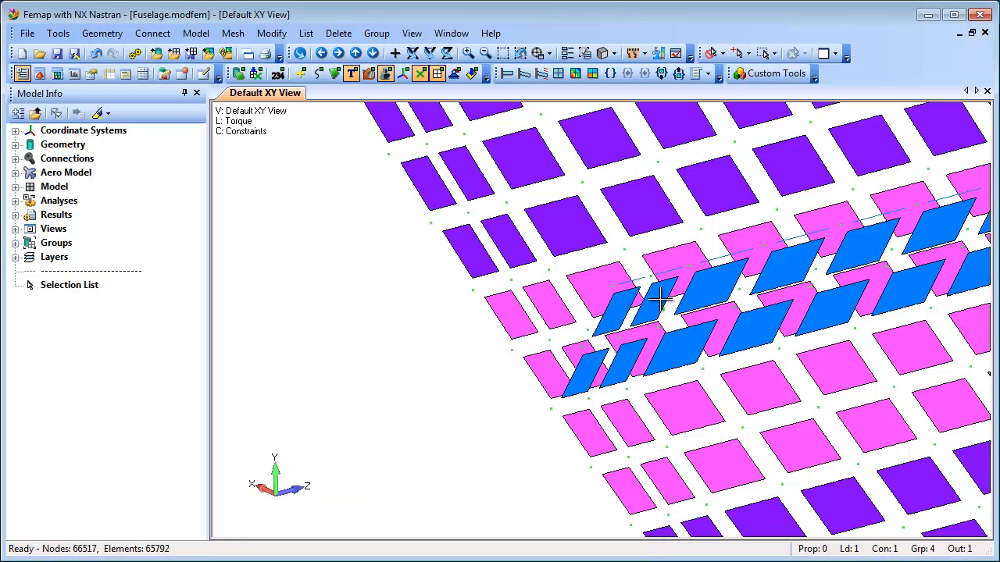
- Edge-split the QuarterTraySolid mesh through its thickness, growing it from 1892 to 2946 elements
left_click(500, 54)
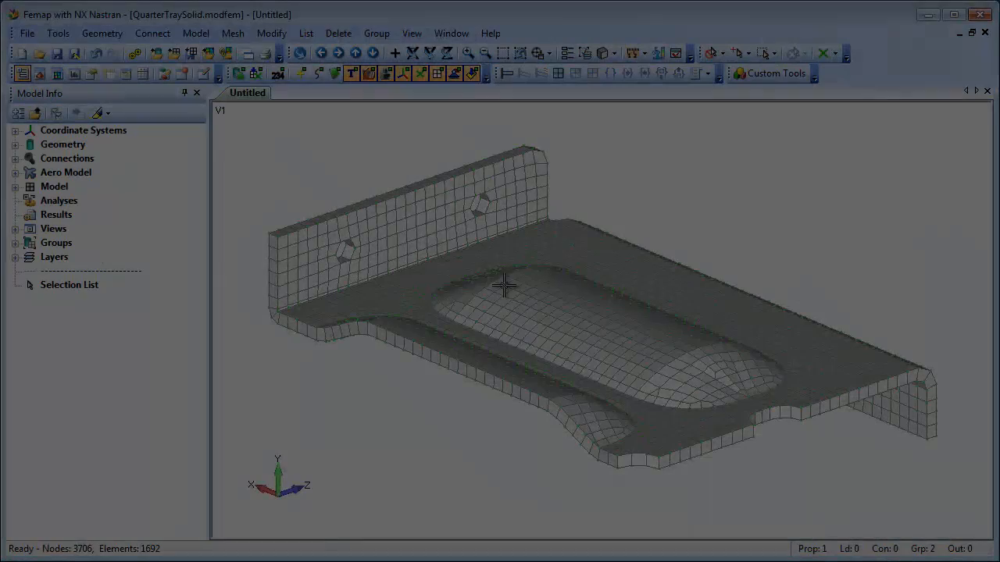
left_click(231, 33)
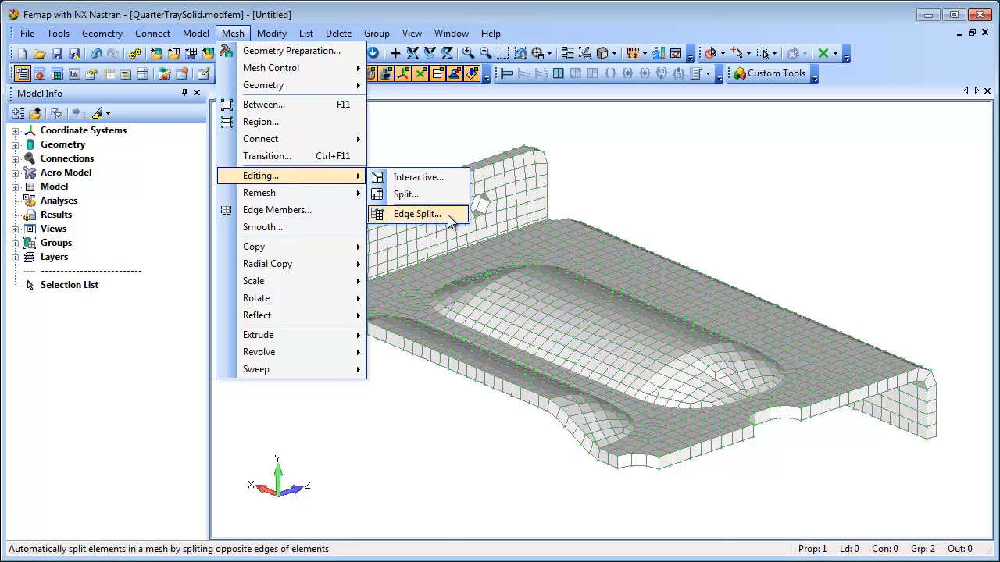
left_click(417, 212)
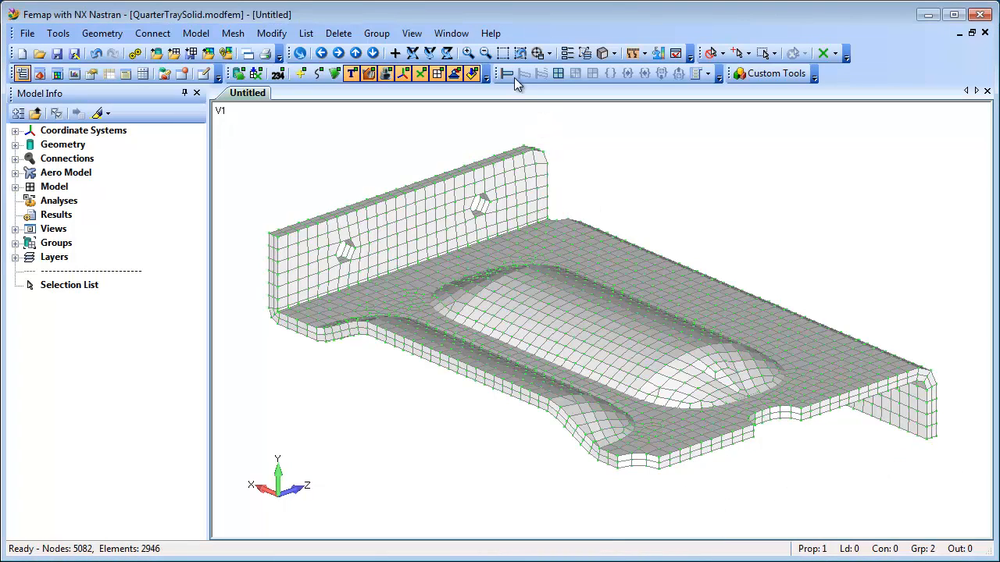
left_click(500, 53)
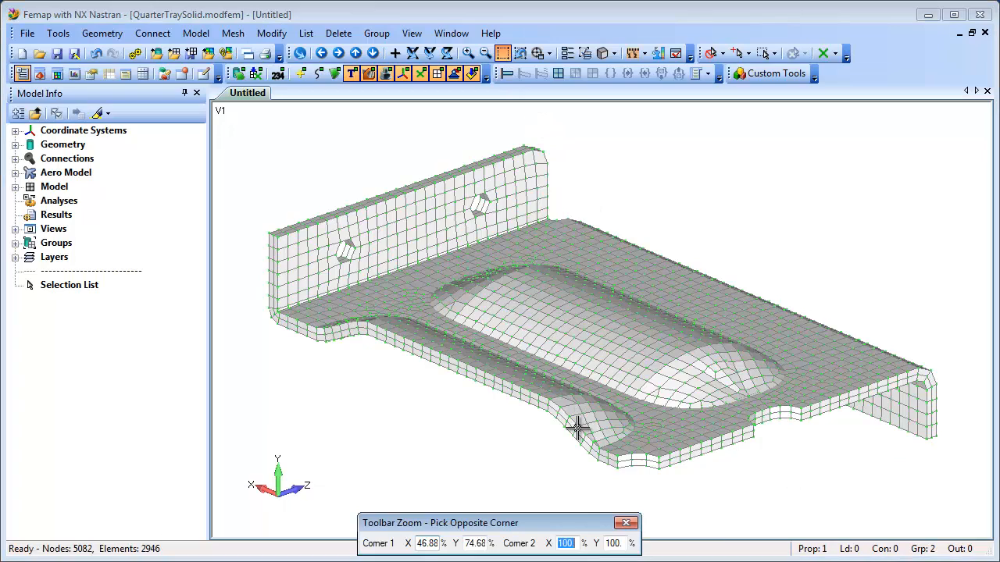